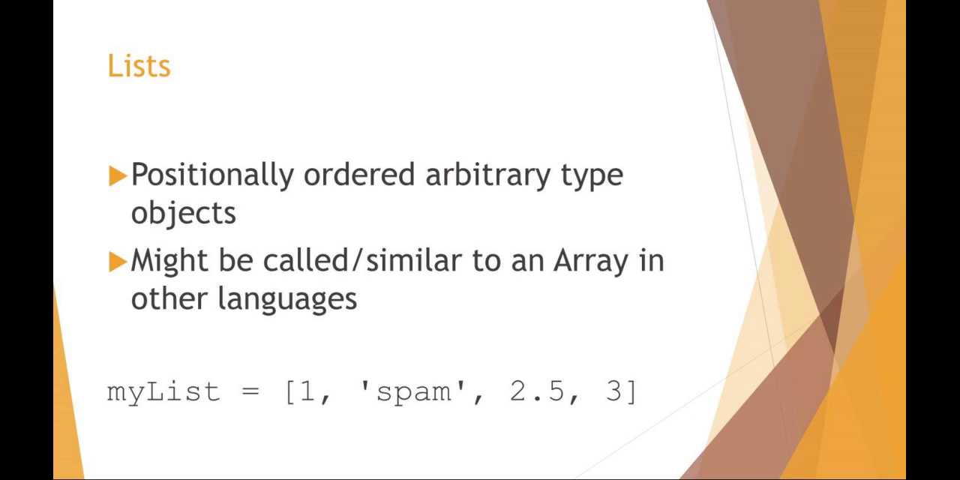
key(Right)
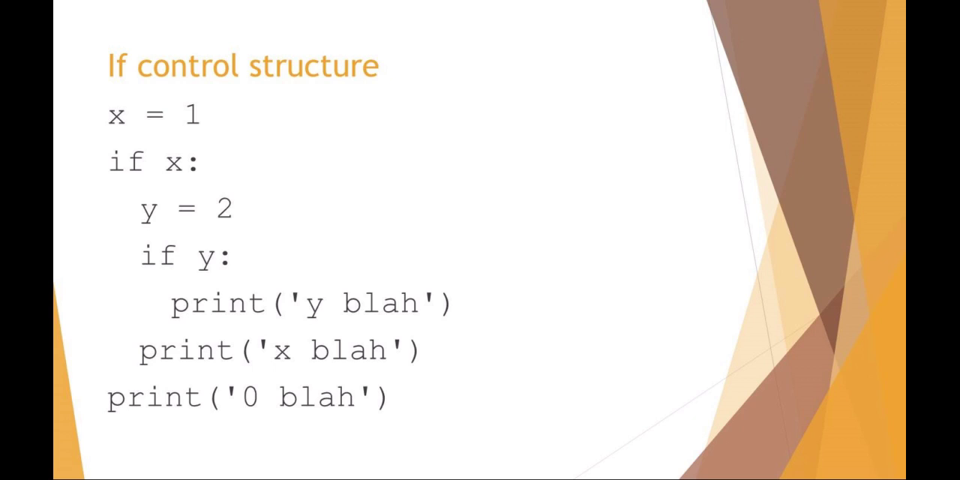
key(Right)
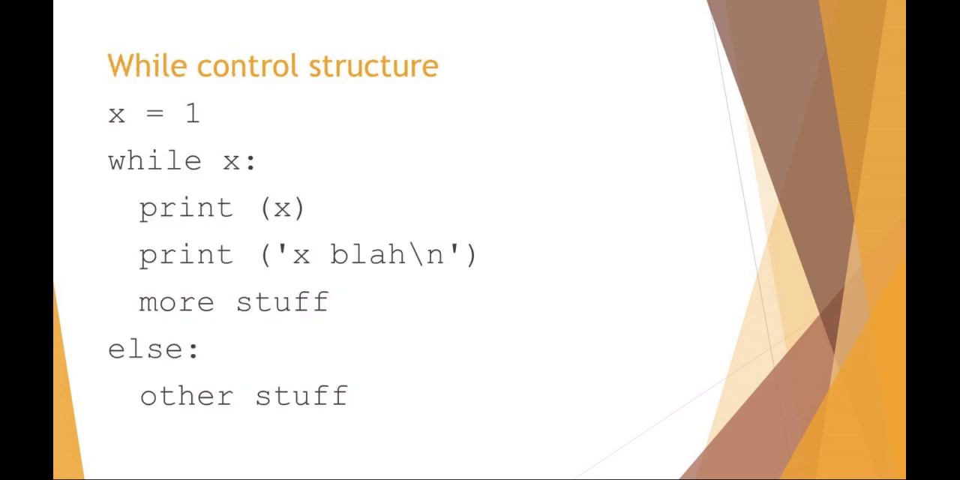